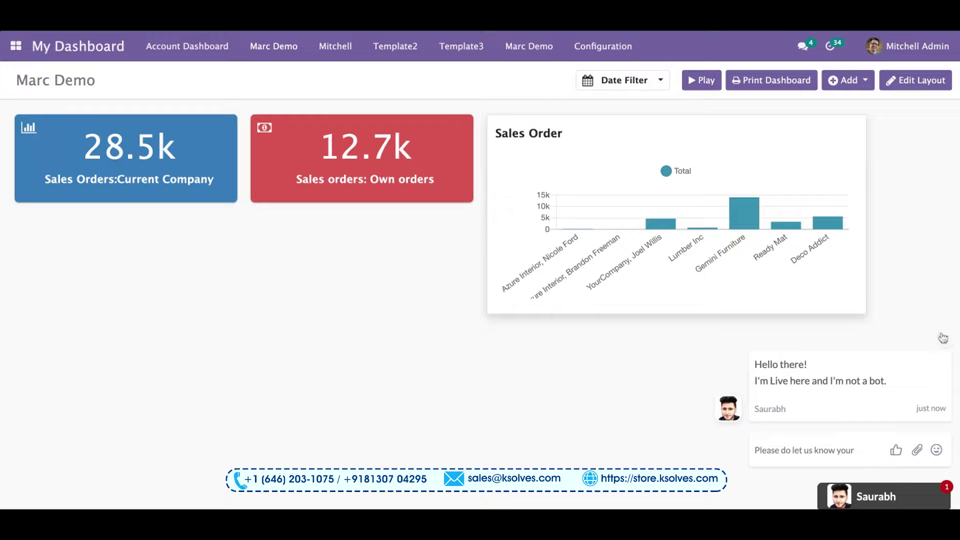
# Adjust settings on the dashboard before inspecting the sales order tile.
pyautogui.click(943, 337)
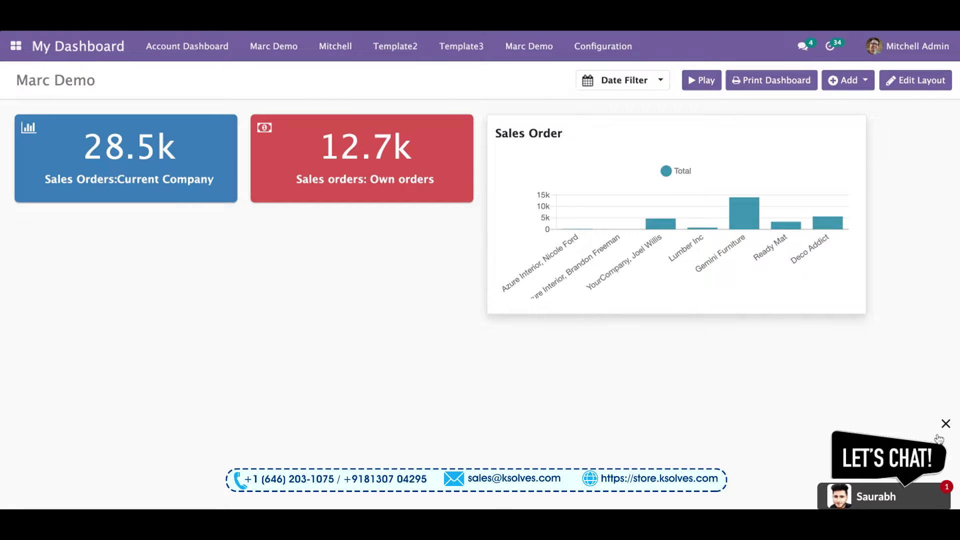
pyautogui.click(887, 456)
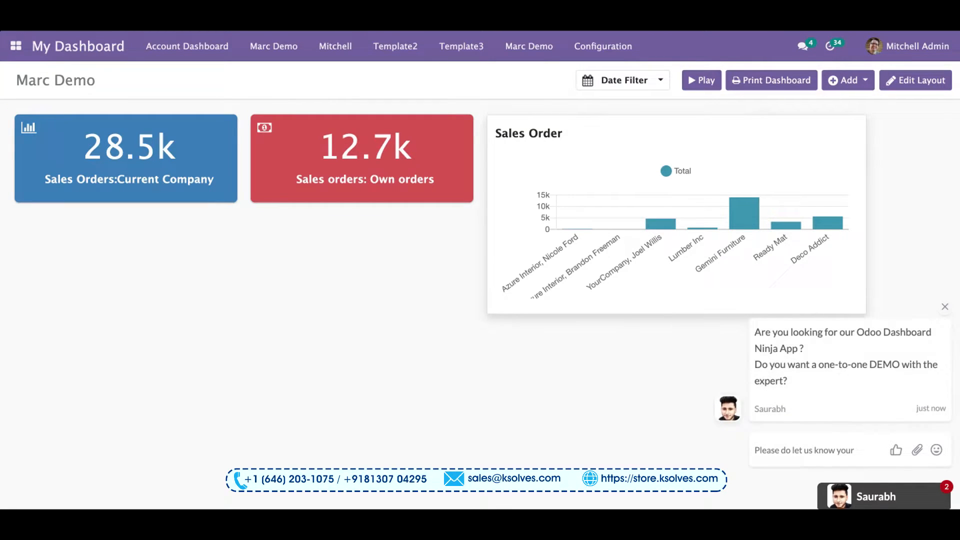
pyautogui.click(944, 306)
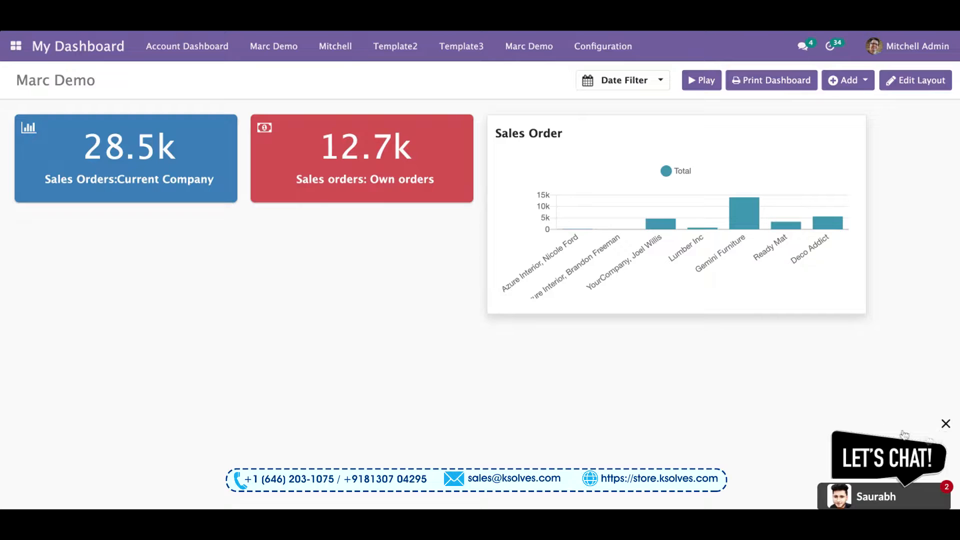
pyautogui.click(944, 423)
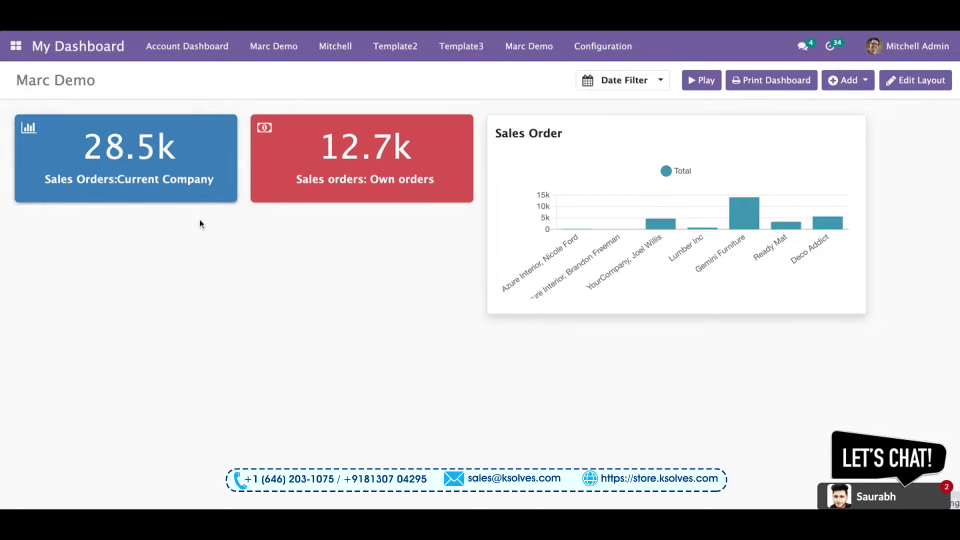
# View the 25 sales orders behind the 28.5k Current Company tile, then return to Marc Demo.
pyautogui.click(129, 157)
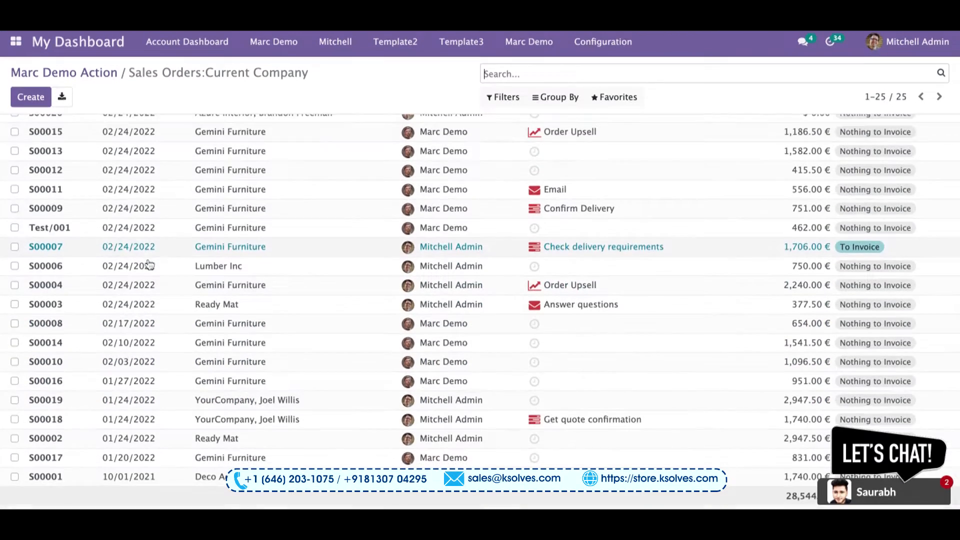
pyautogui.scroll(3)
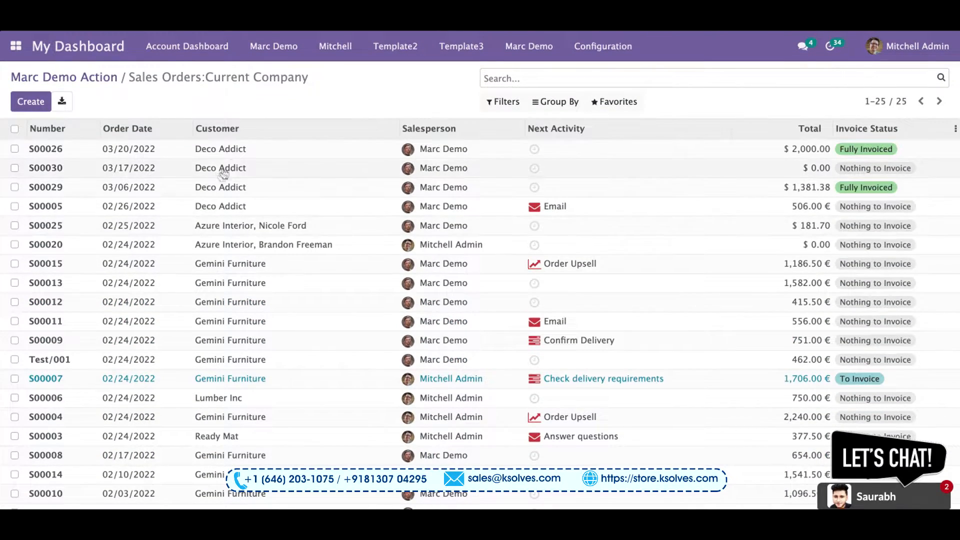
pyautogui.moveTo(419, 160)
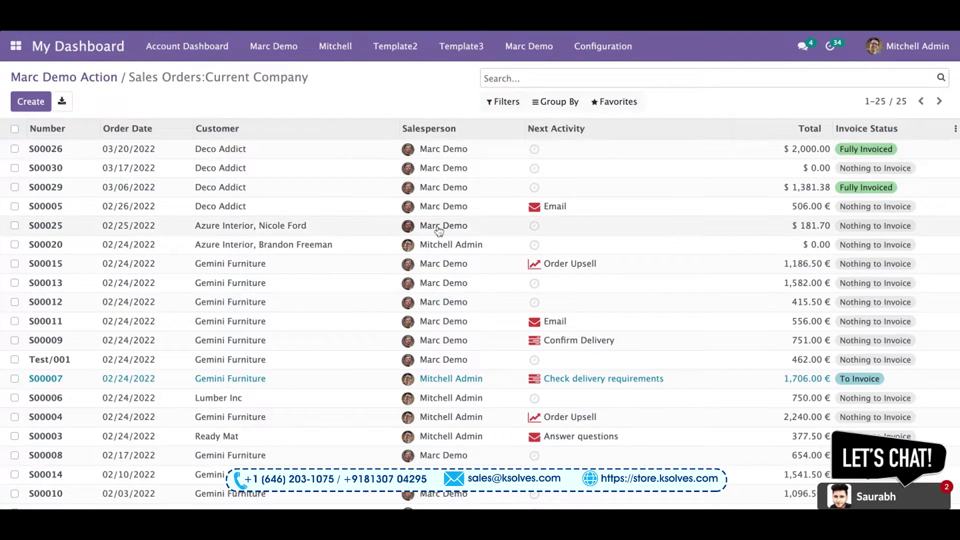
pyautogui.moveTo(879, 187)
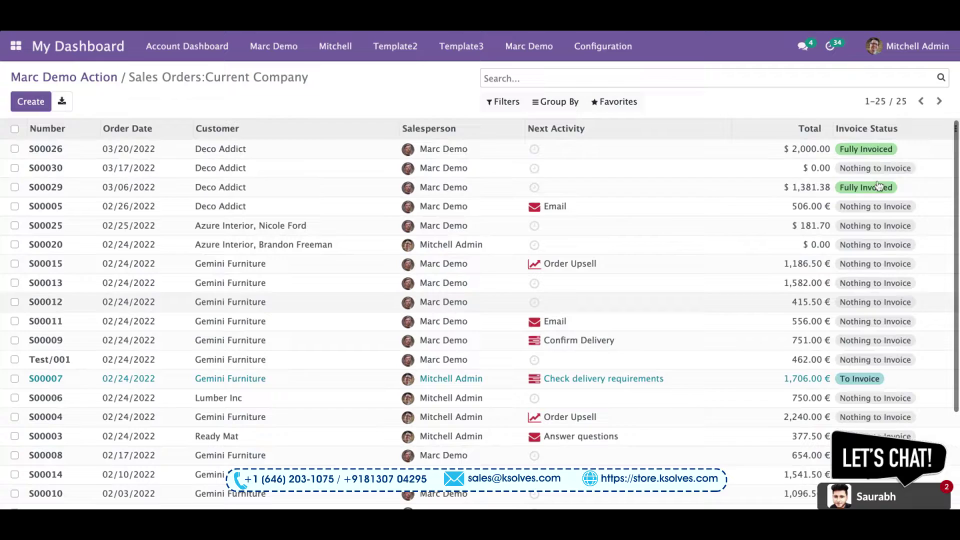
pyautogui.scroll(-3)
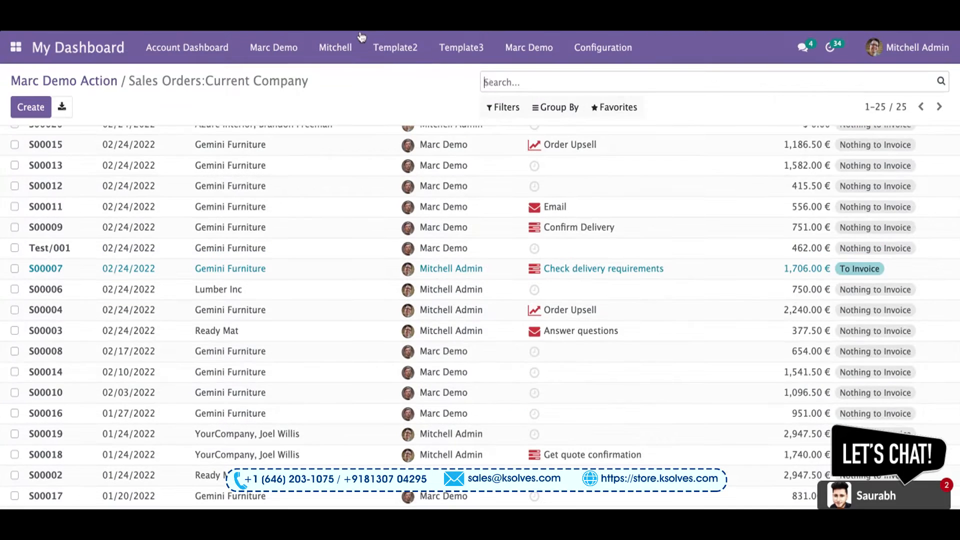
pyautogui.click(274, 47)
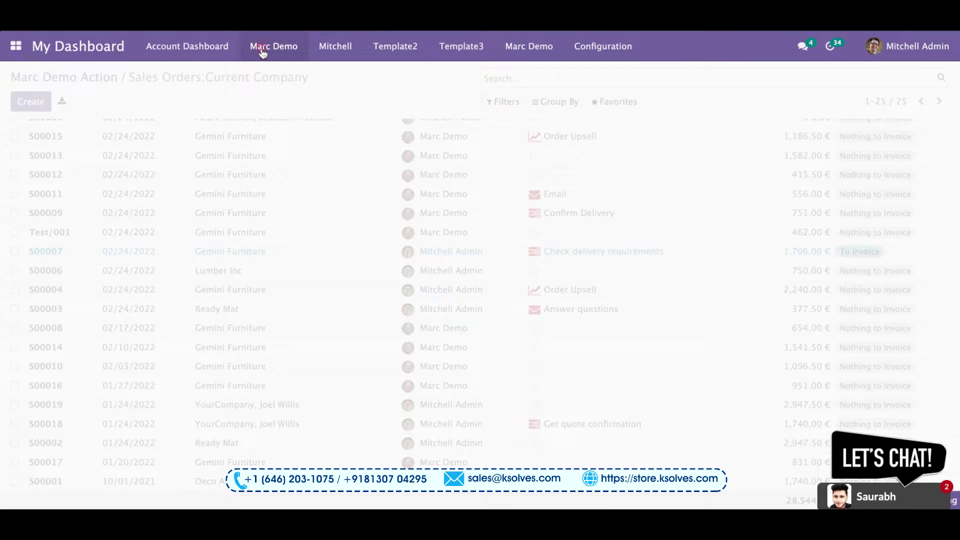
# Drill into the Gemini Furniture bar's 13 orders and return to the Marc Demo dashboard.
pyautogui.click(274, 46)
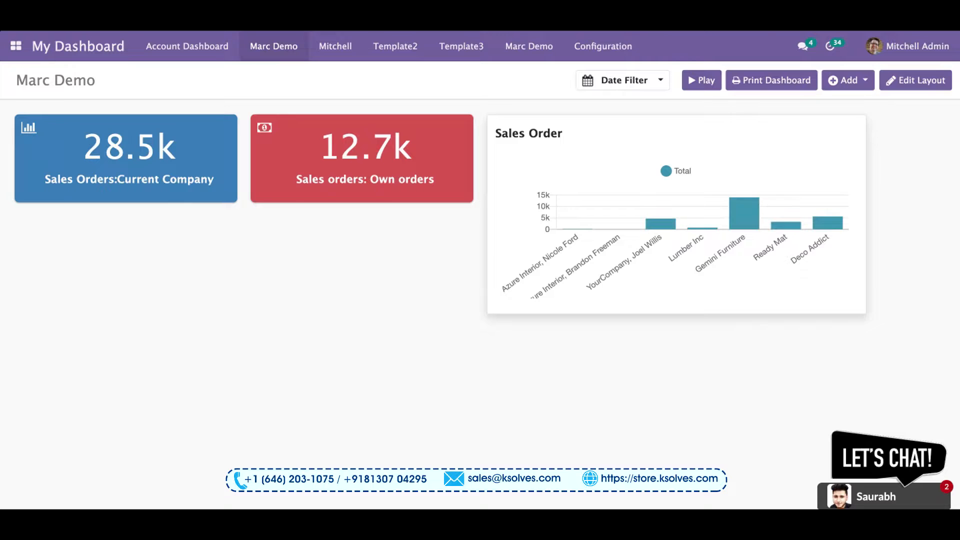
pyautogui.moveTo(614, 223)
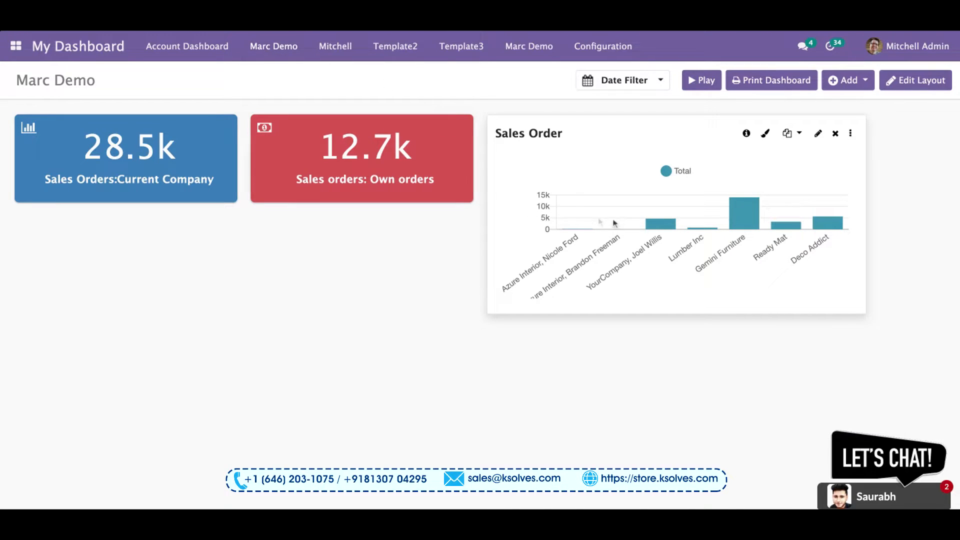
pyautogui.moveTo(744, 208)
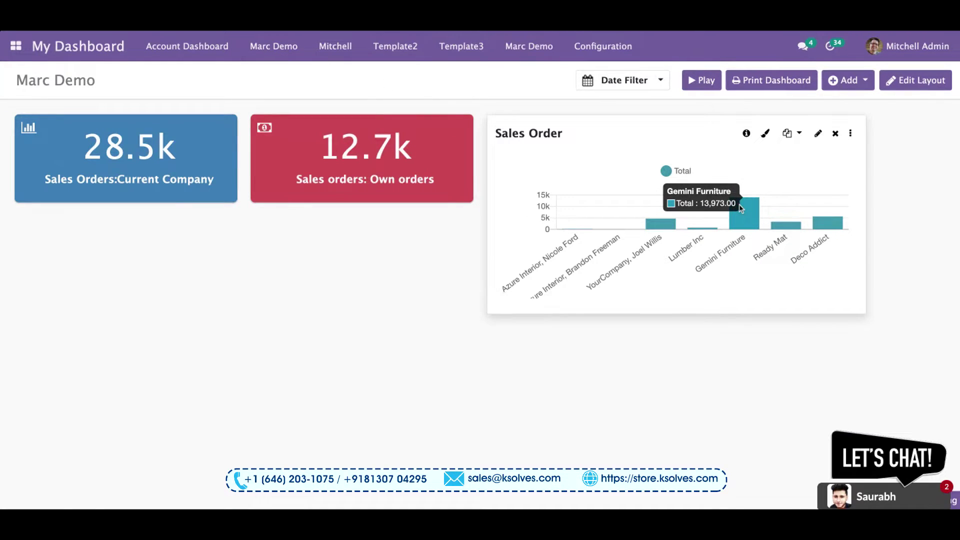
pyautogui.click(738, 211)
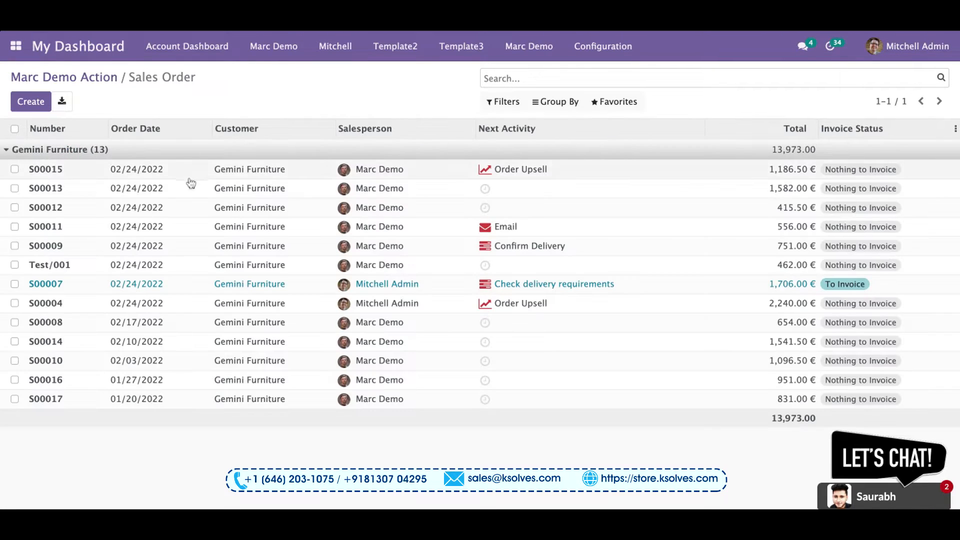
pyautogui.moveTo(443, 417)
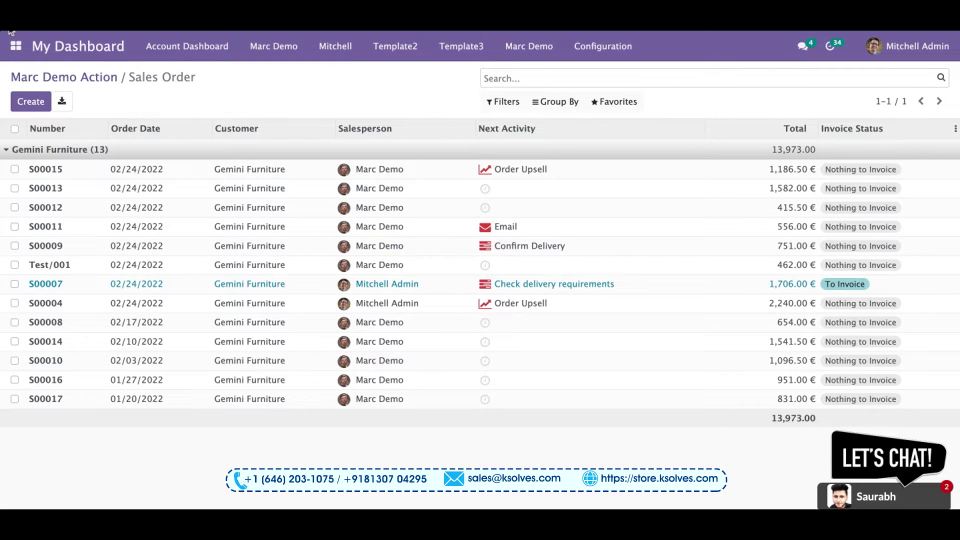
pyautogui.click(274, 46)
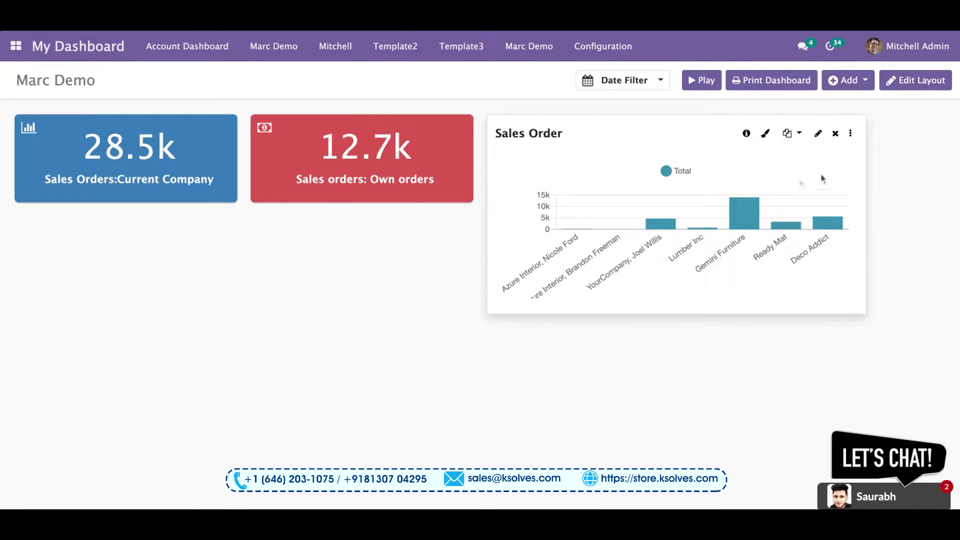
pyautogui.moveTo(817, 133)
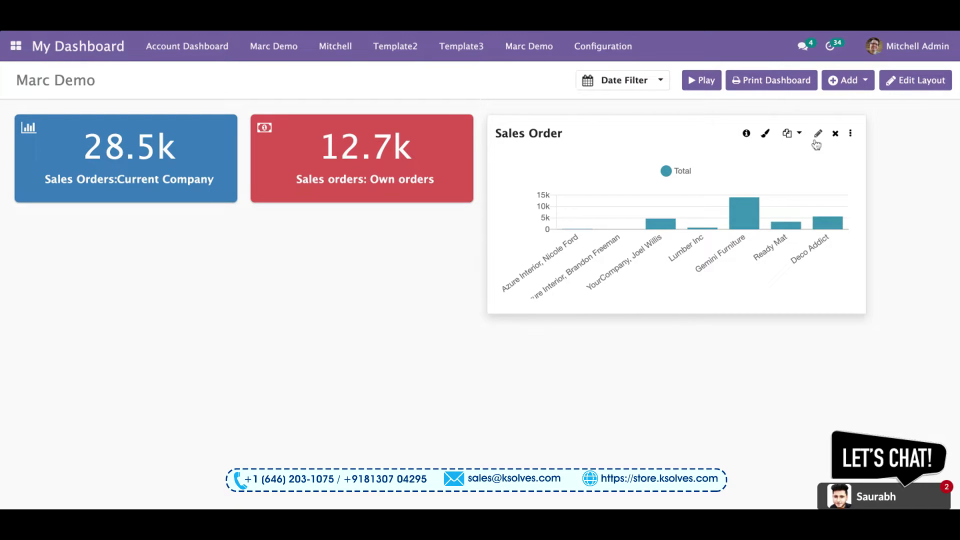
pyautogui.moveTo(820, 142)
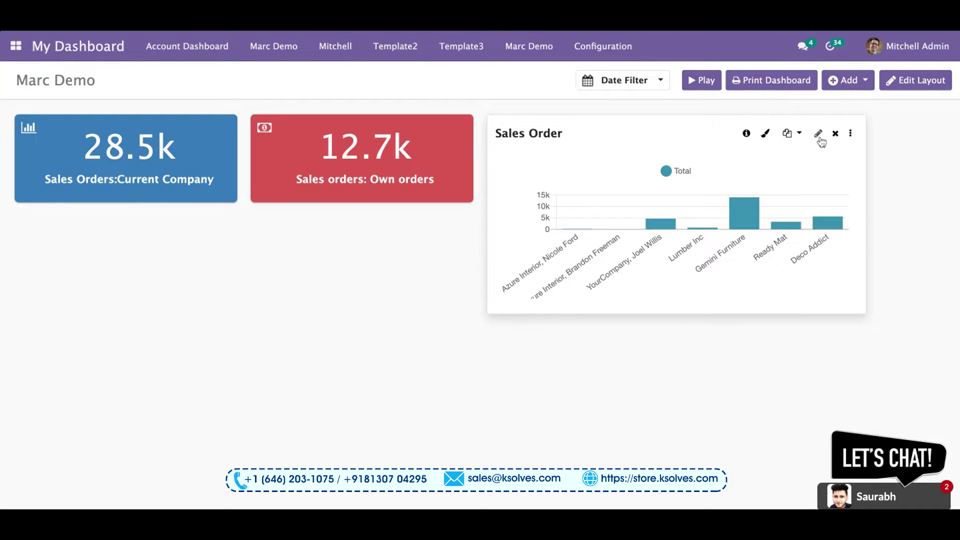
# In the Sales Order chart's full settings, set the drill-down Item Action to Orders to Invoice.
pyautogui.click(818, 133)
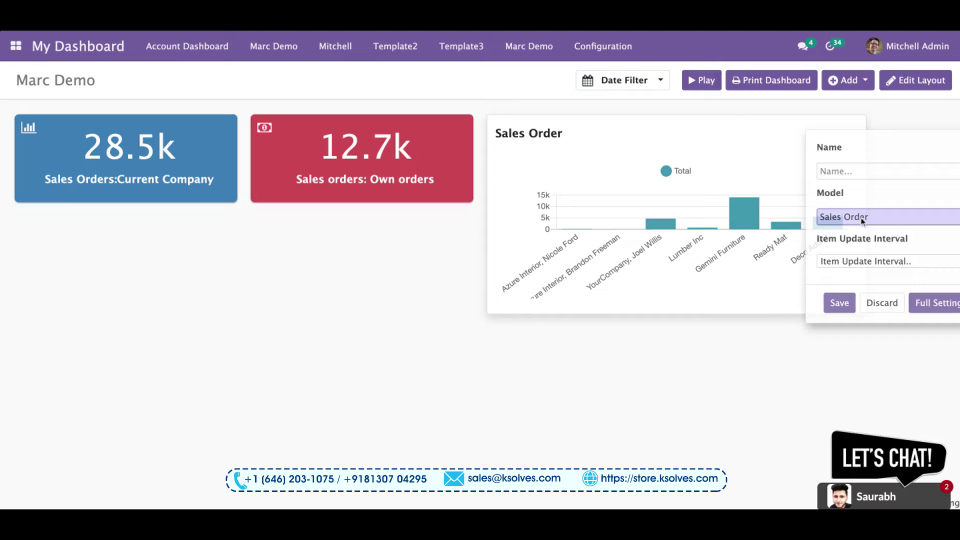
pyautogui.click(882, 302)
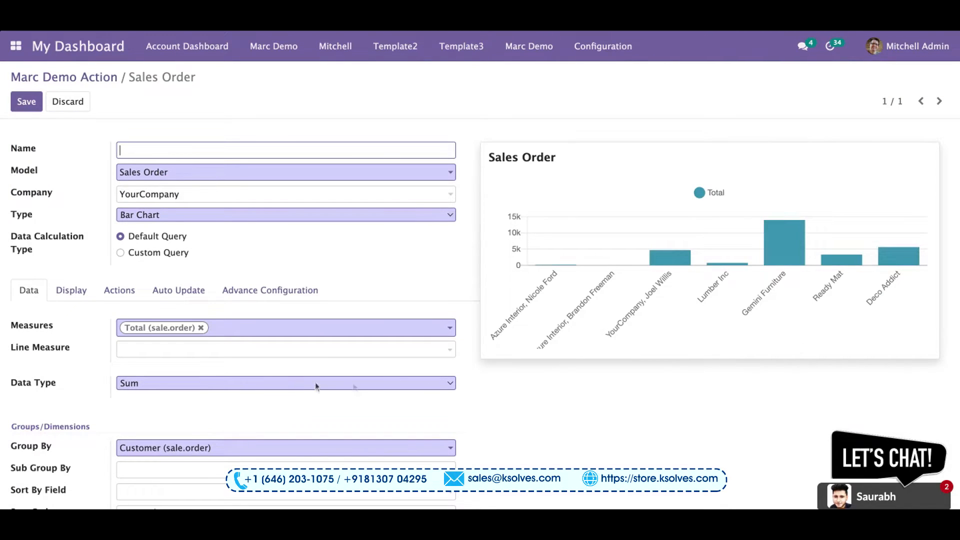
pyautogui.scroll(-3)
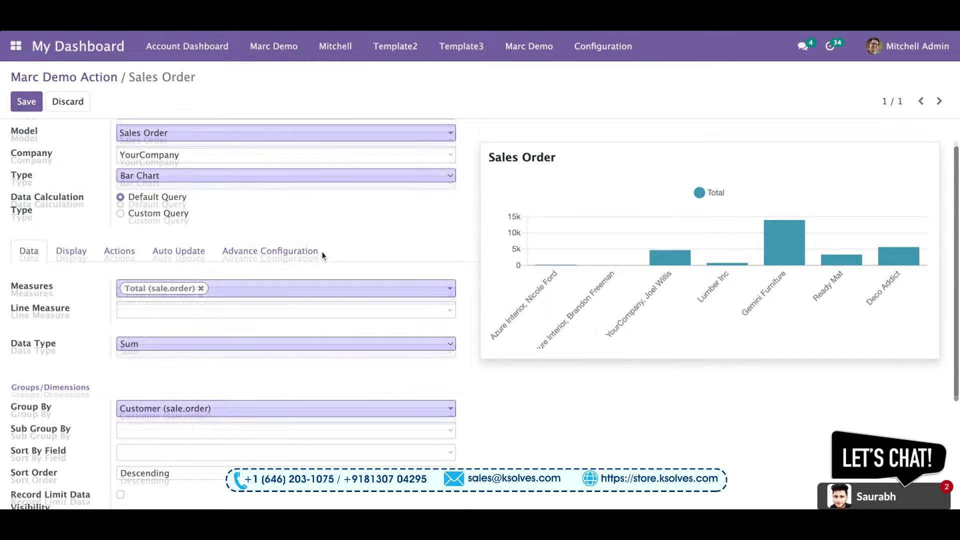
pyautogui.click(119, 250)
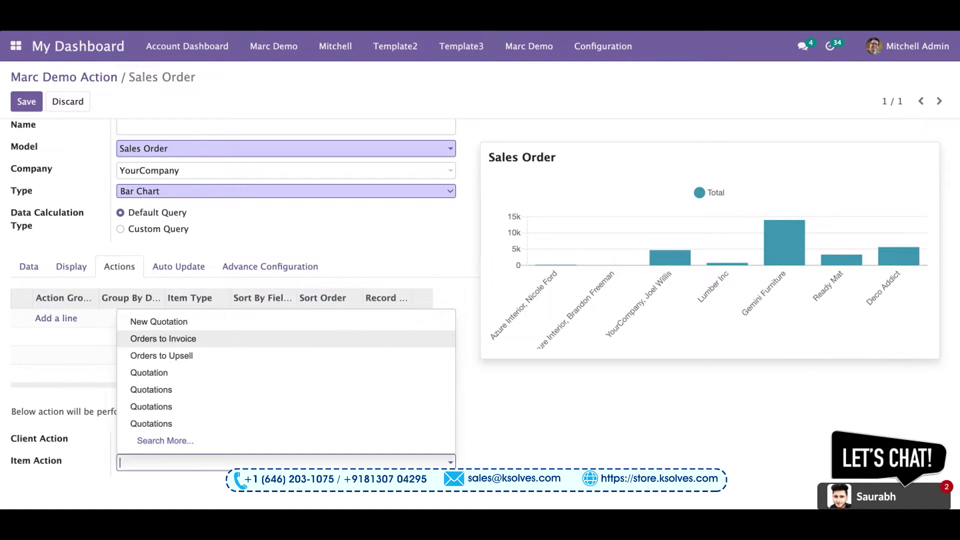
pyautogui.moveTo(184, 347)
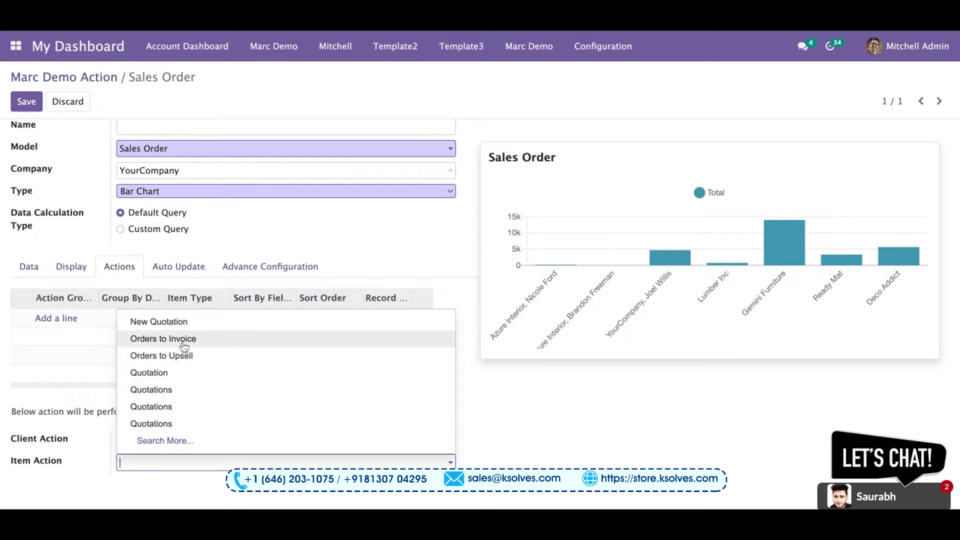
pyautogui.click(163, 339)
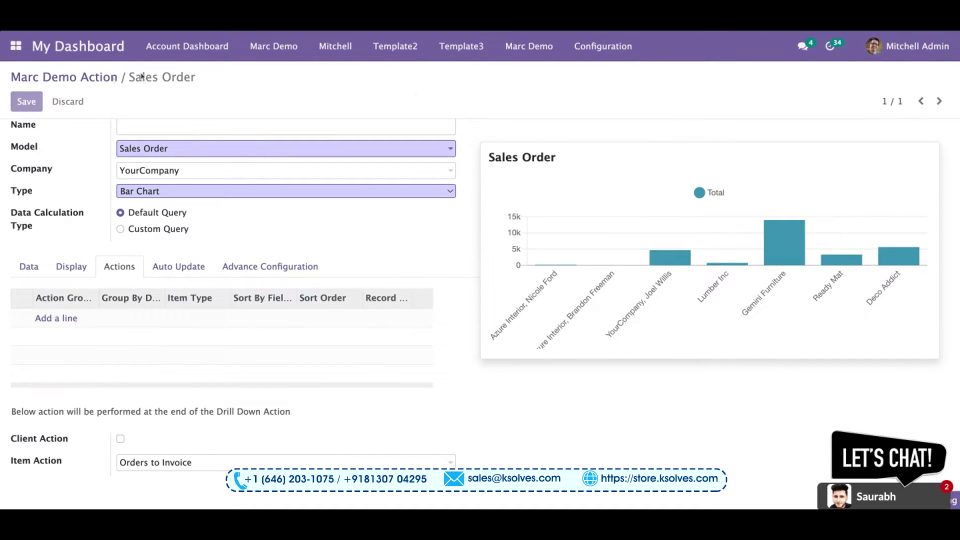
# Save the action, drill into Gemini Furniture's 13 orders, and return to Marc Demo.
pyautogui.click(274, 46)
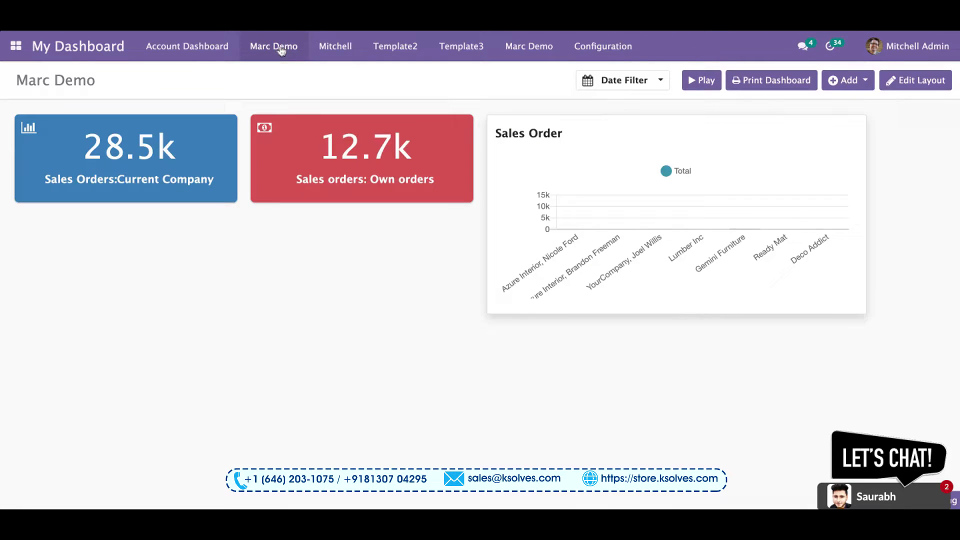
pyautogui.moveTo(750, 211)
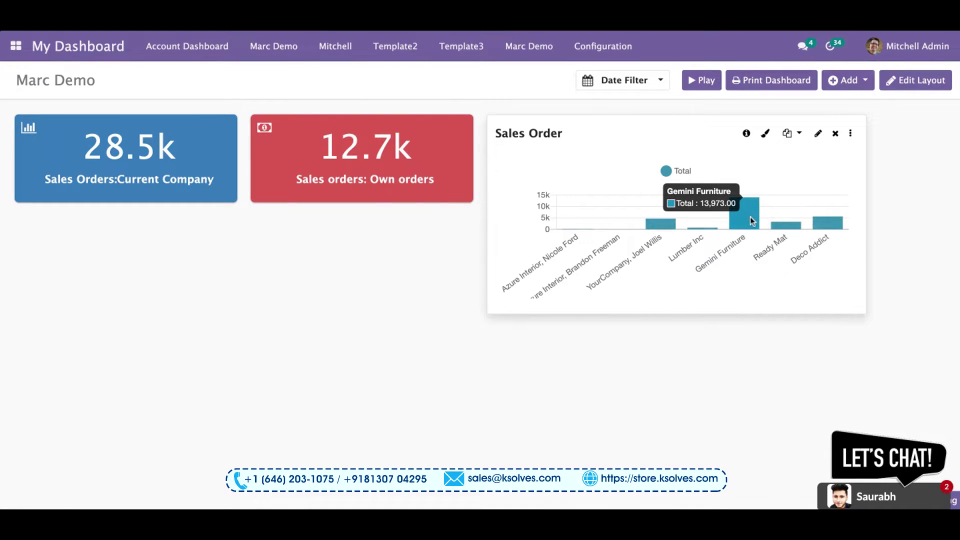
pyautogui.click(745, 208)
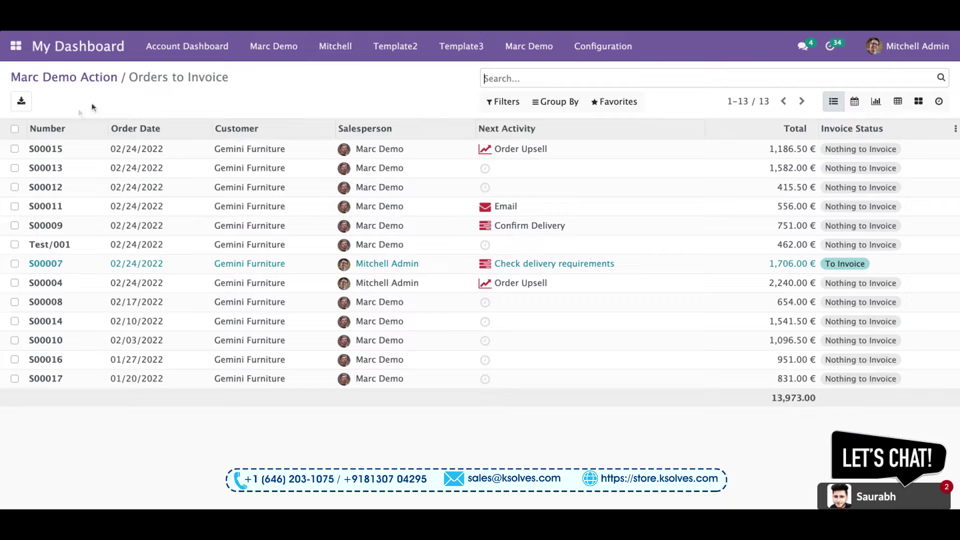
pyautogui.moveTo(187, 46)
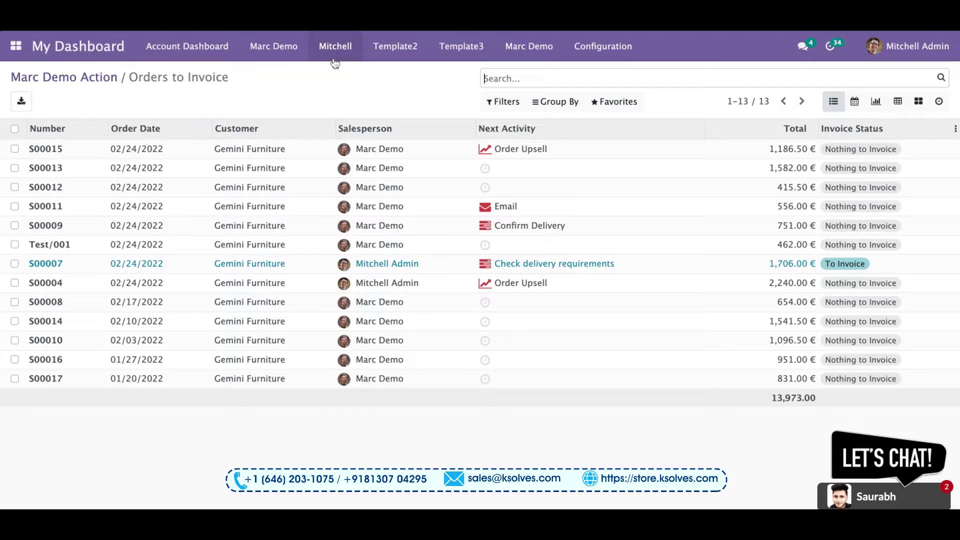
pyautogui.moveTo(335, 61)
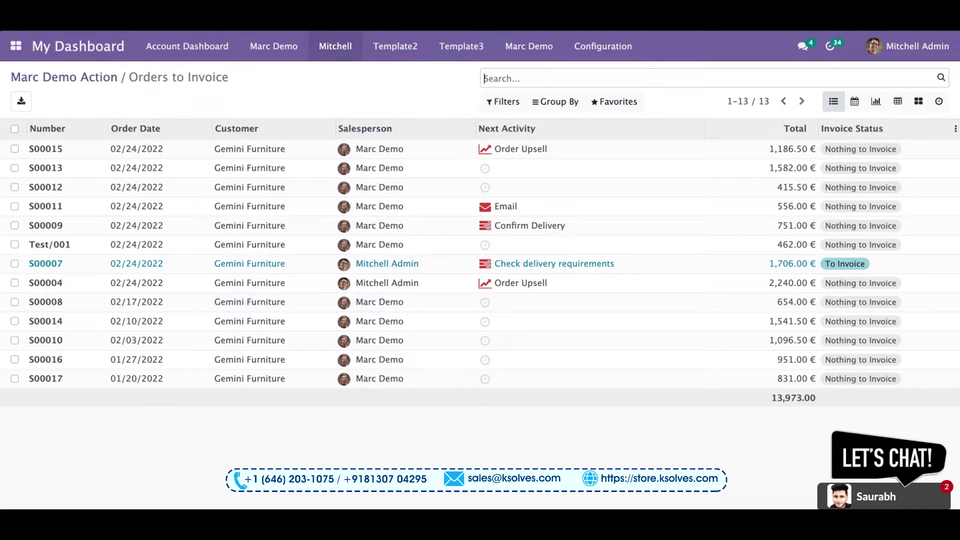
pyautogui.moveTo(335, 54)
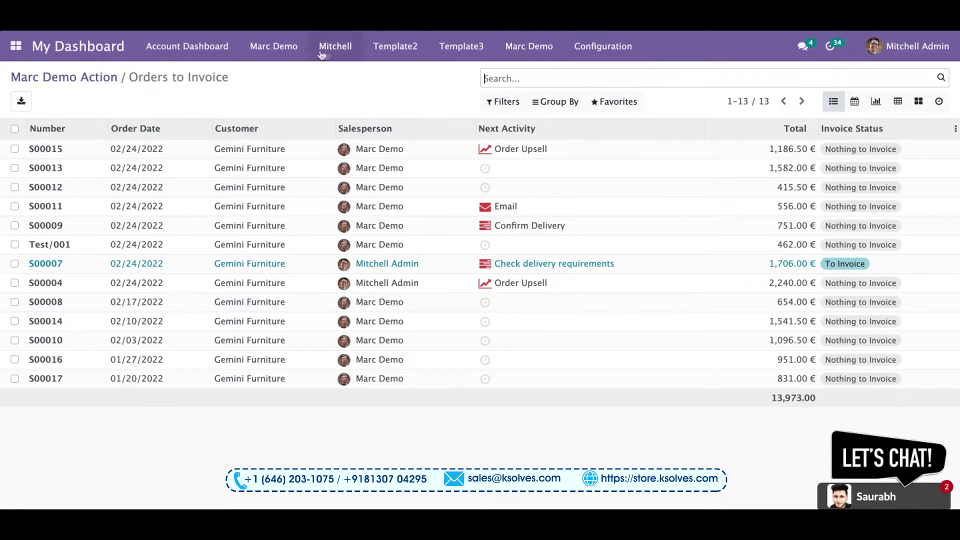
pyautogui.click(274, 46)
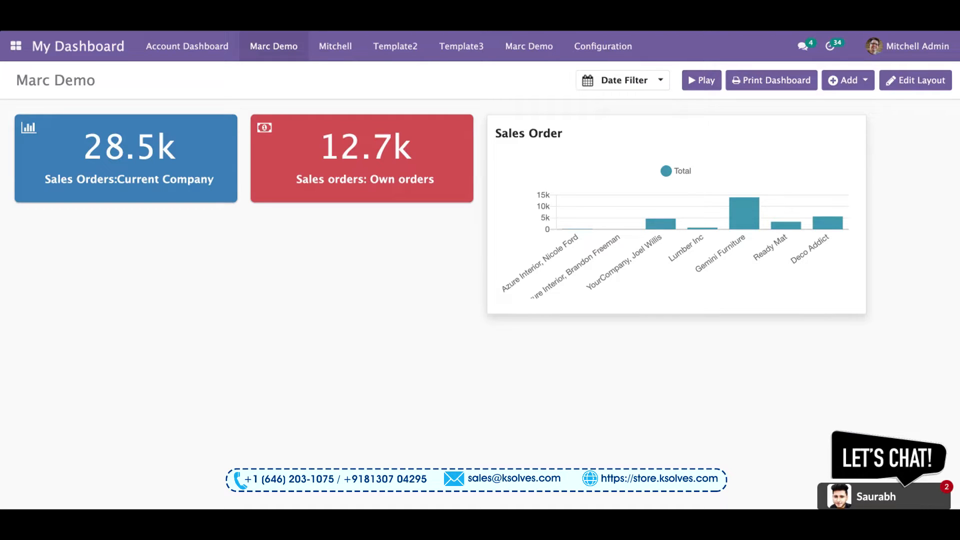
pyautogui.moveTo(720, 216)
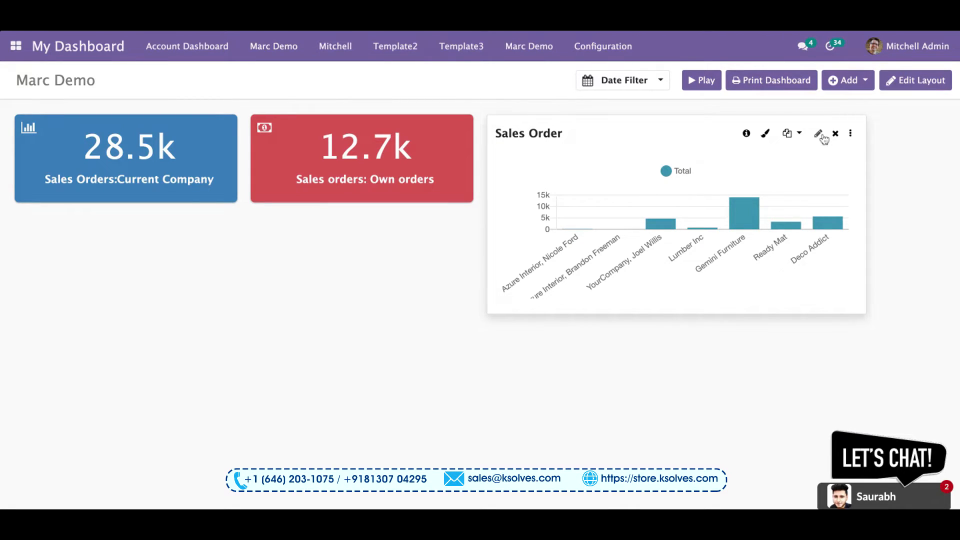
# Reach the Sales Order chart's drill-down action settings via Full Settings.
pyautogui.click(819, 133)
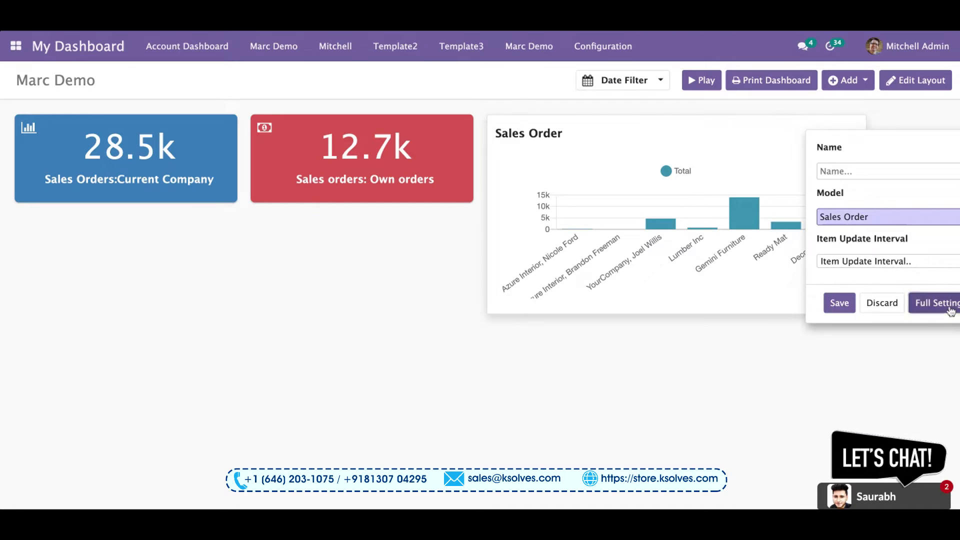
pyautogui.click(937, 302)
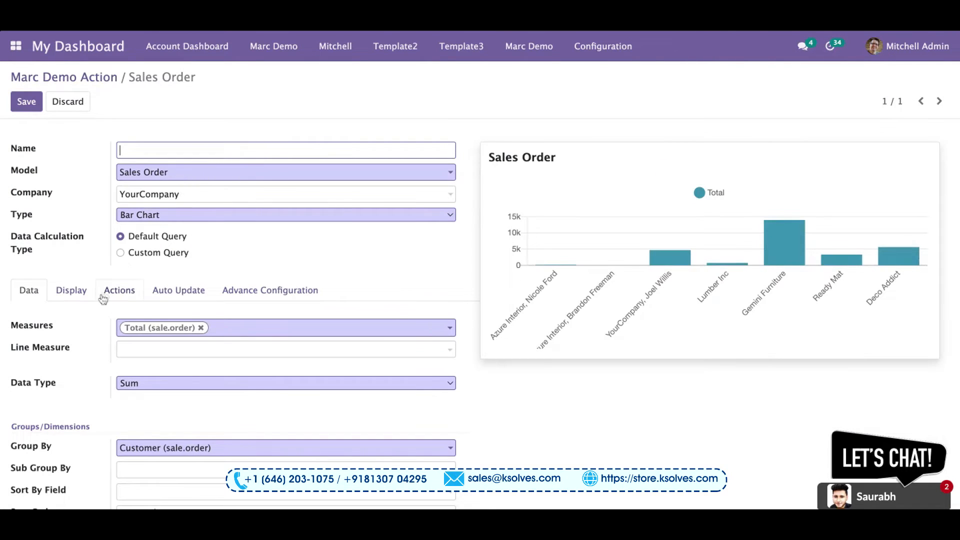
pyautogui.click(119, 290)
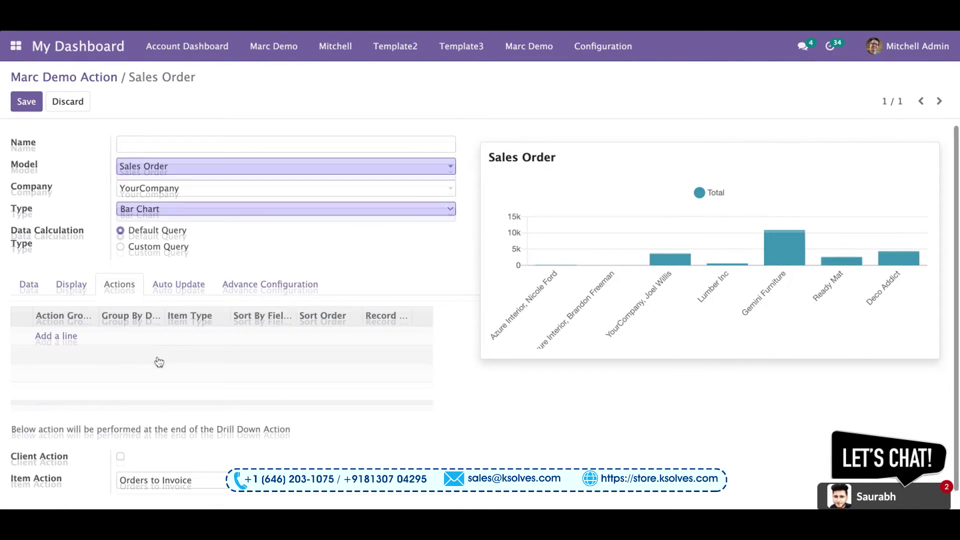
# Add a first drill-down level by Salesperson as a Horizontal Bar sorted by Total ascending.
pyautogui.click(56, 336)
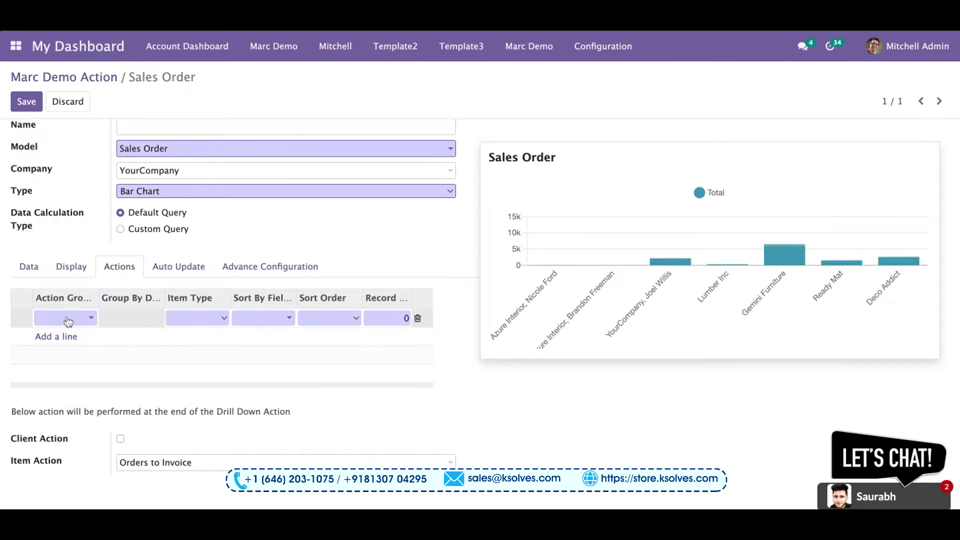
pyautogui.write('sale')
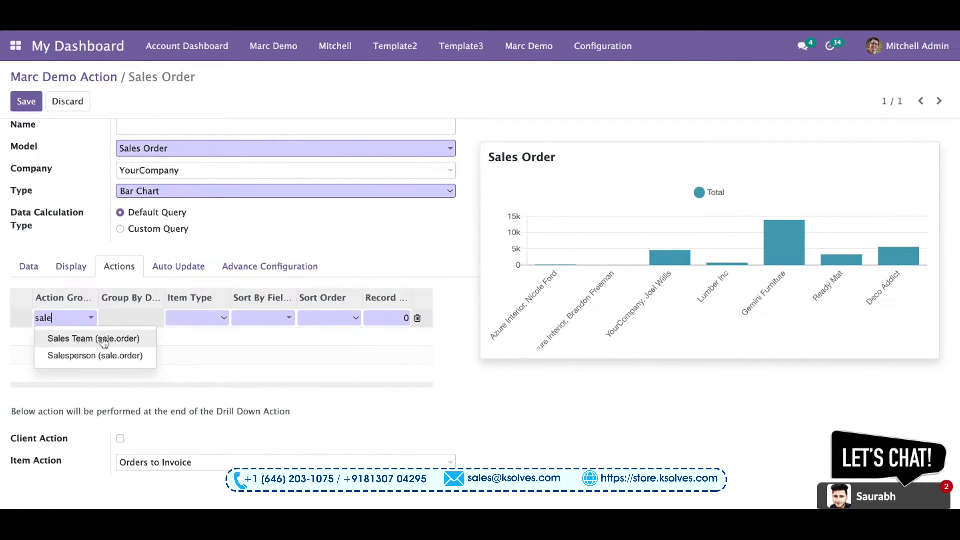
pyautogui.click(95, 356)
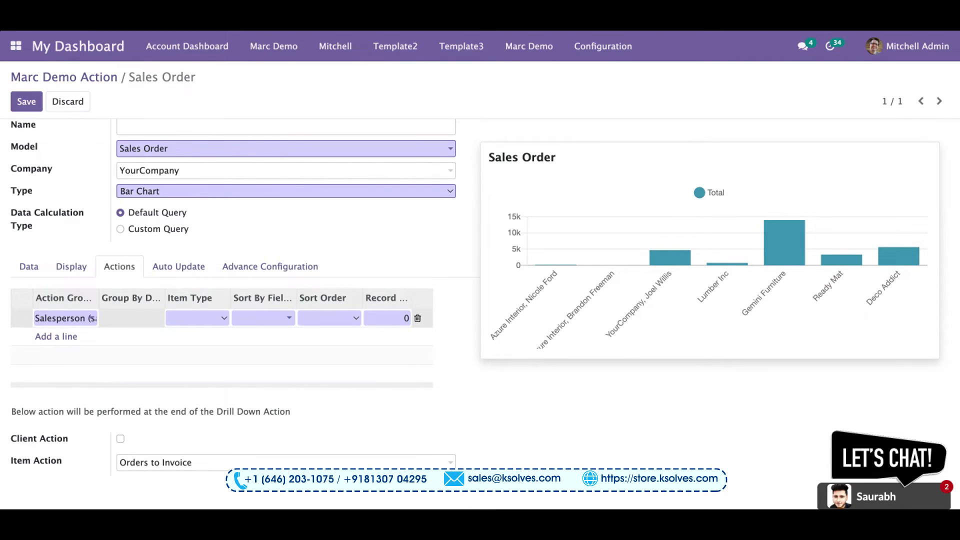
pyautogui.click(262, 318)
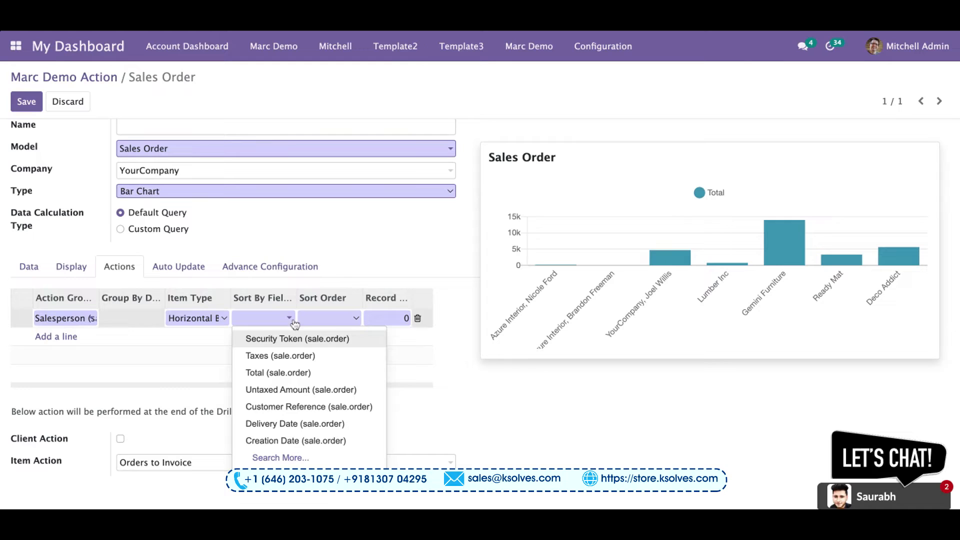
pyautogui.click(277, 372)
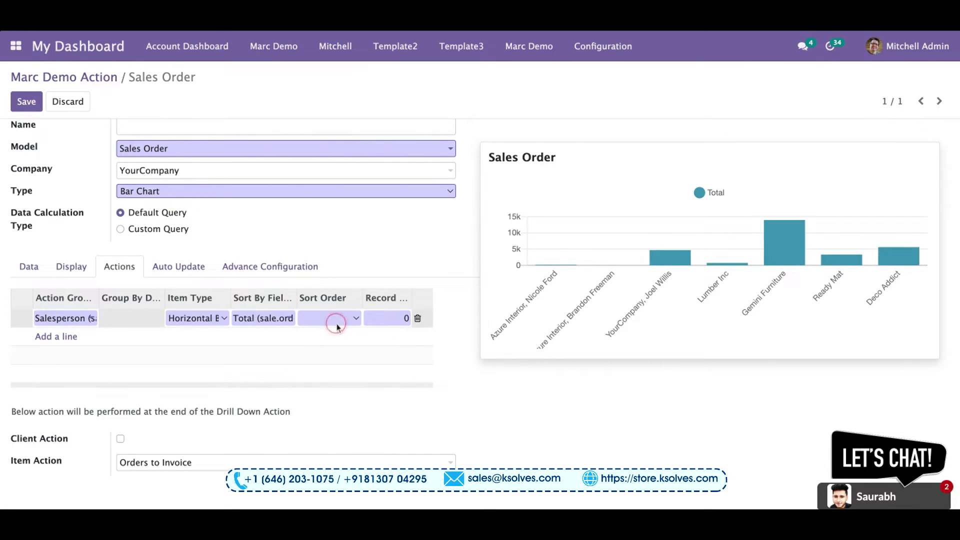
pyautogui.click(329, 317)
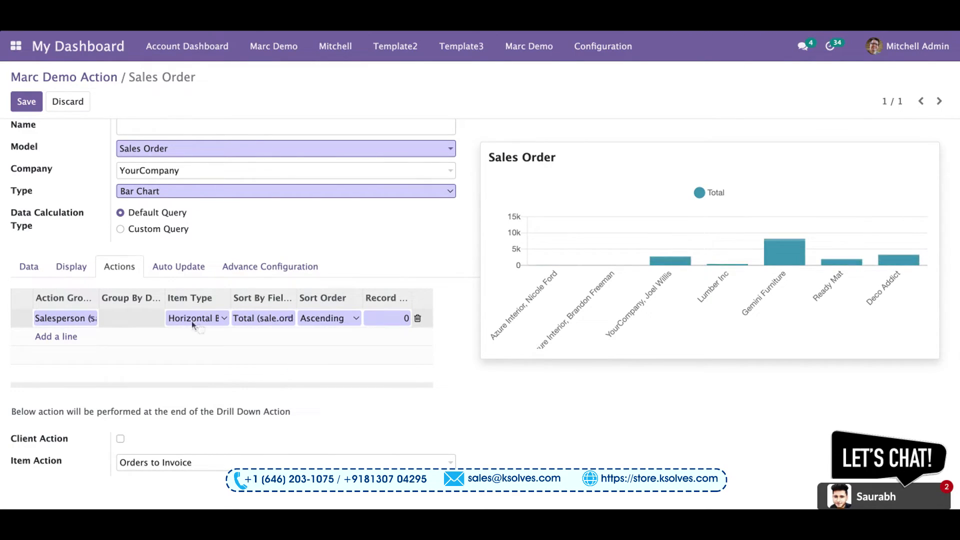
pyautogui.click(56, 336)
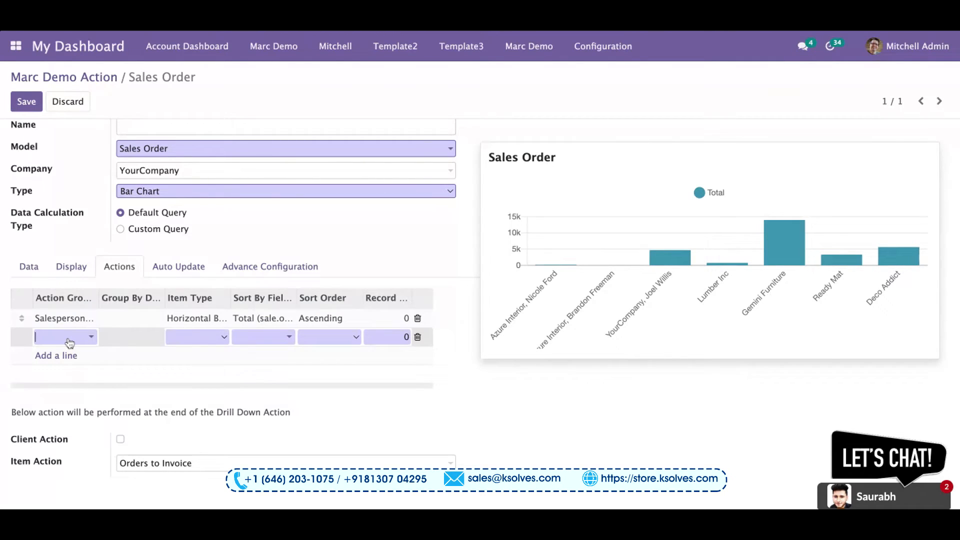
# Add a second level by Order Date per Day as a Bar Chart sorted by Total ascending, and save.
pyautogui.write('order da')
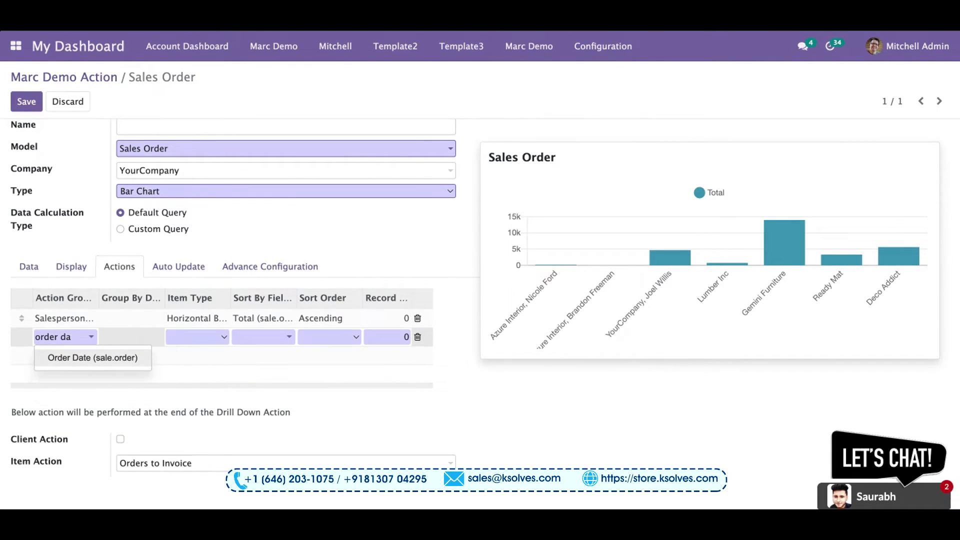
pyautogui.click(92, 358)
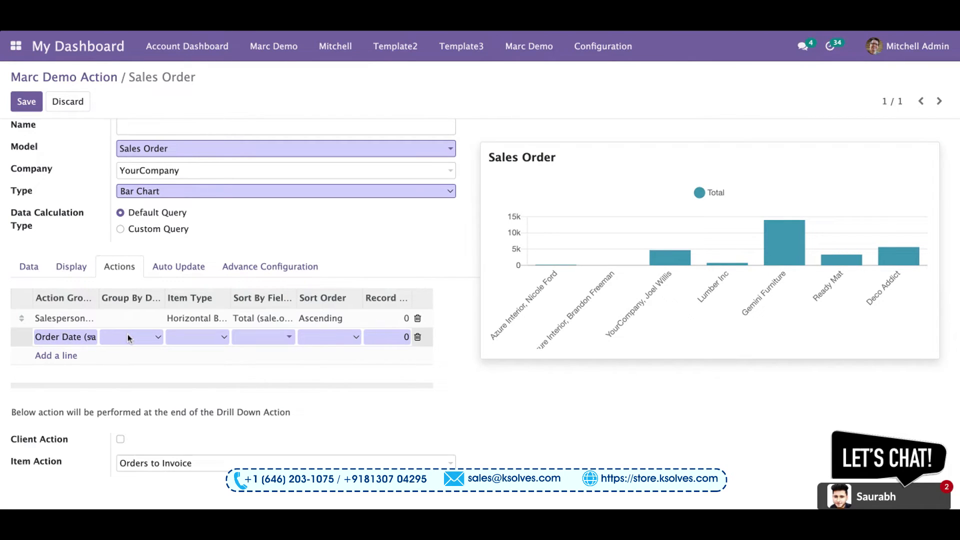
pyautogui.click(131, 337)
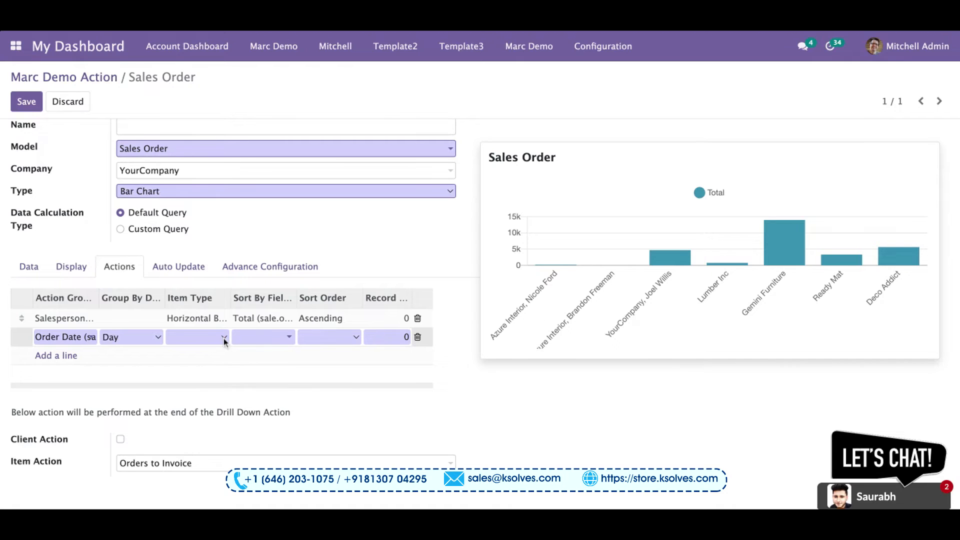
pyautogui.click(262, 337)
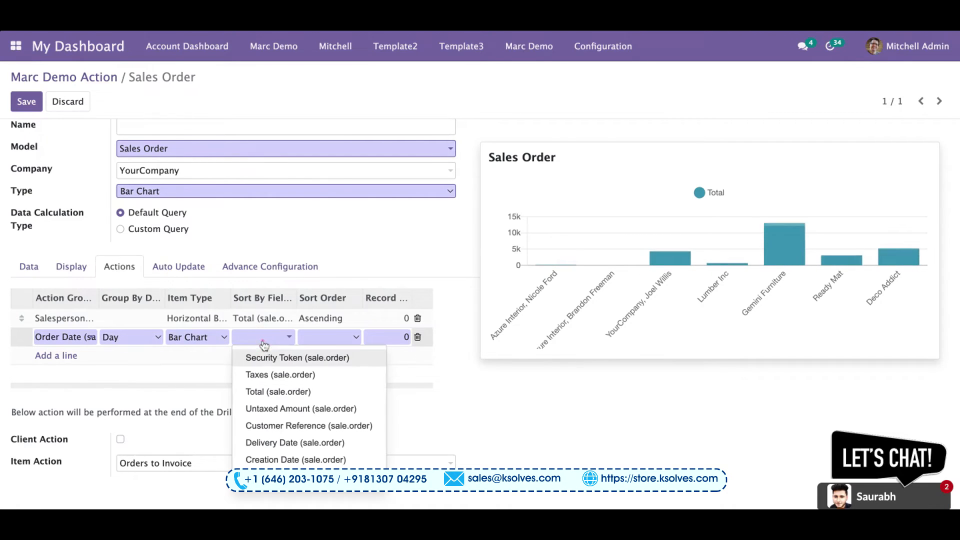
pyautogui.click(276, 391)
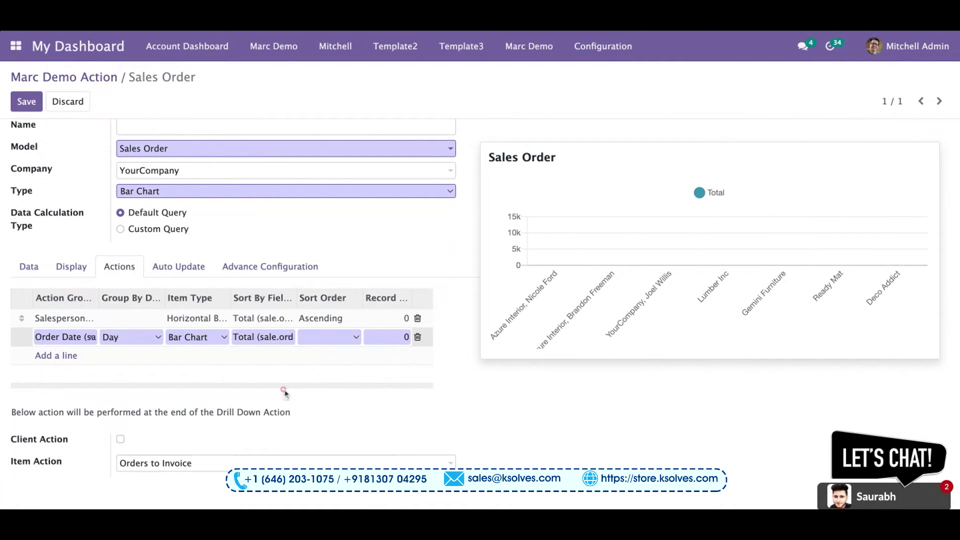
pyautogui.click(329, 337)
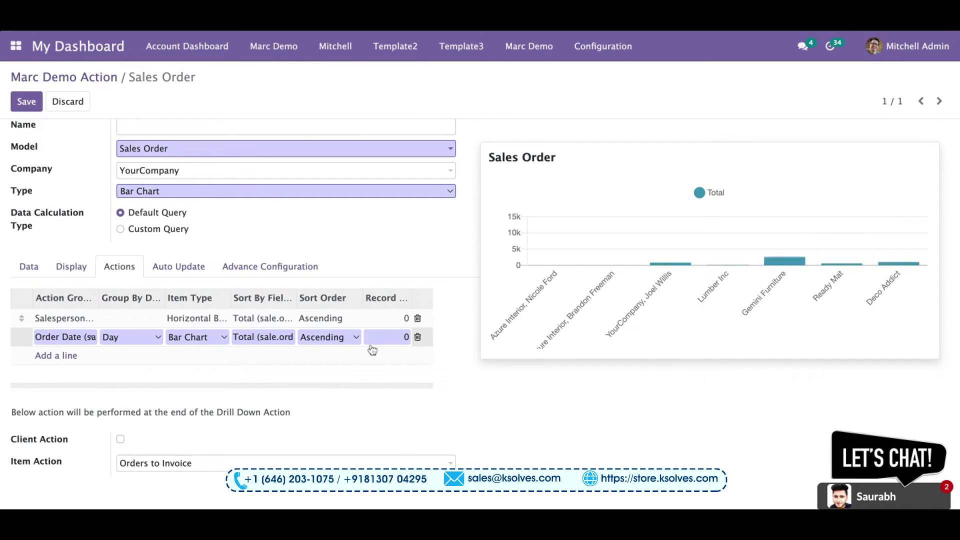
pyautogui.click(26, 100)
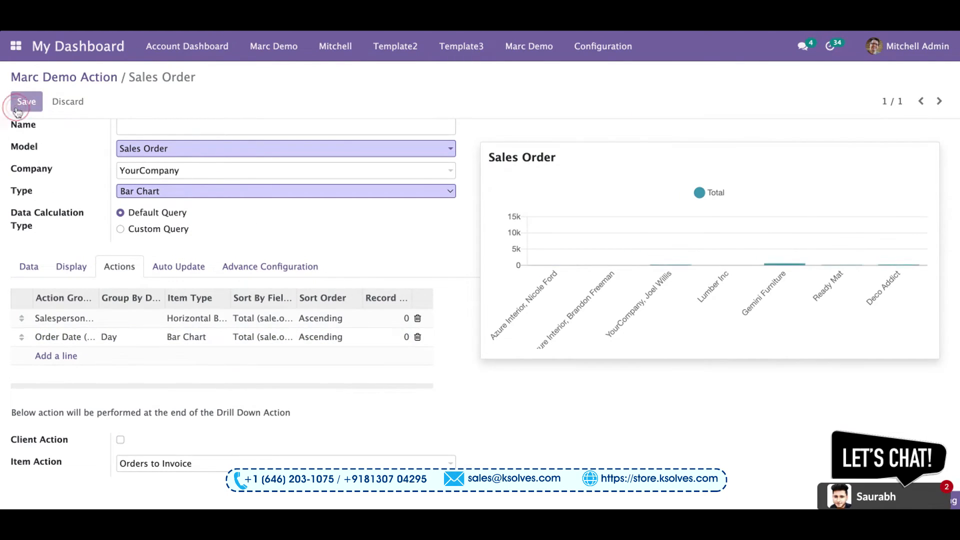
pyautogui.click(26, 101)
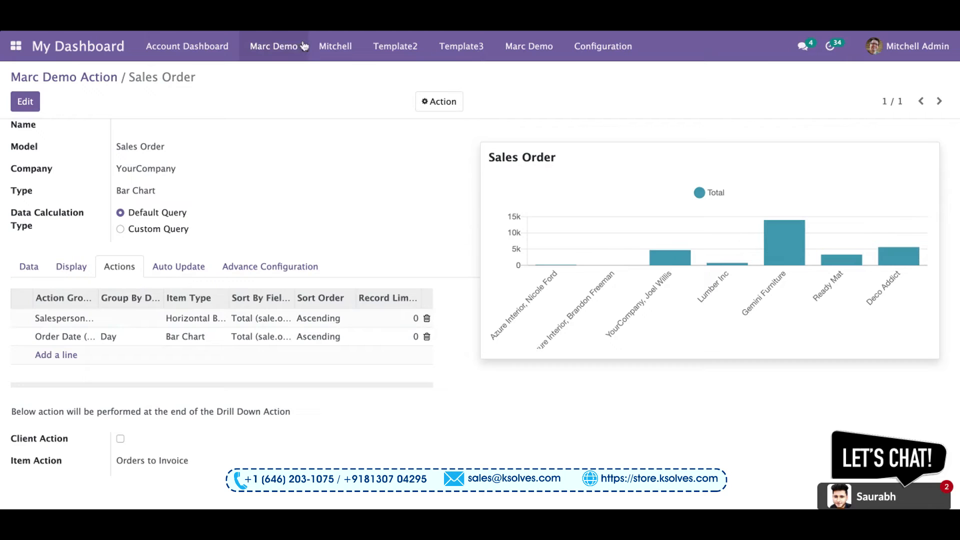
# Drill Gemini Furniture into salesperson totals, then Marc Demo's order dates, and drill back up.
pyautogui.click(274, 46)
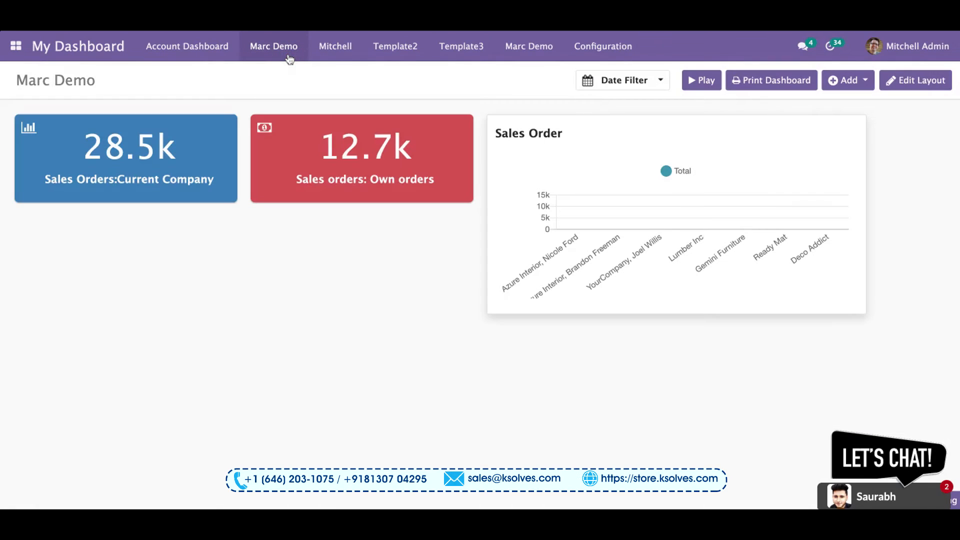
pyautogui.moveTo(747, 211)
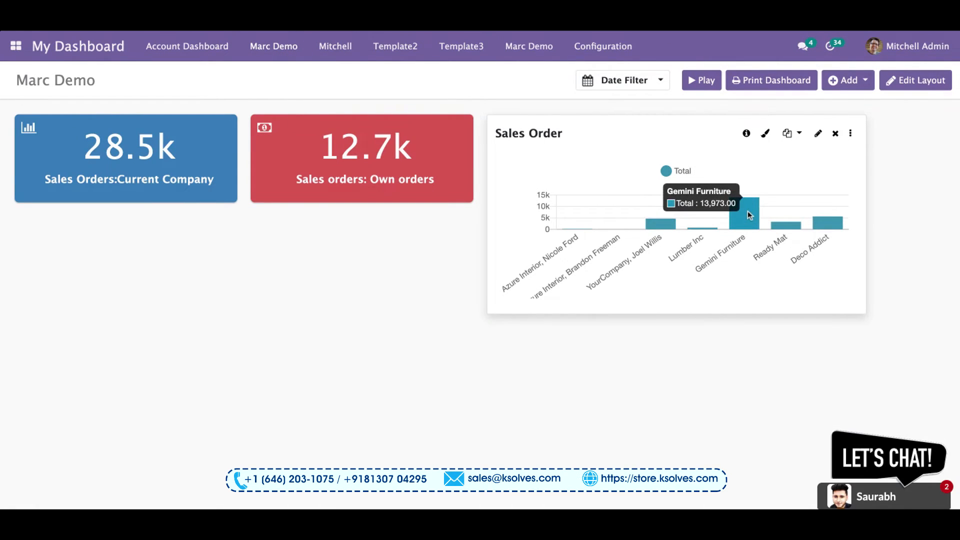
pyautogui.click(749, 208)
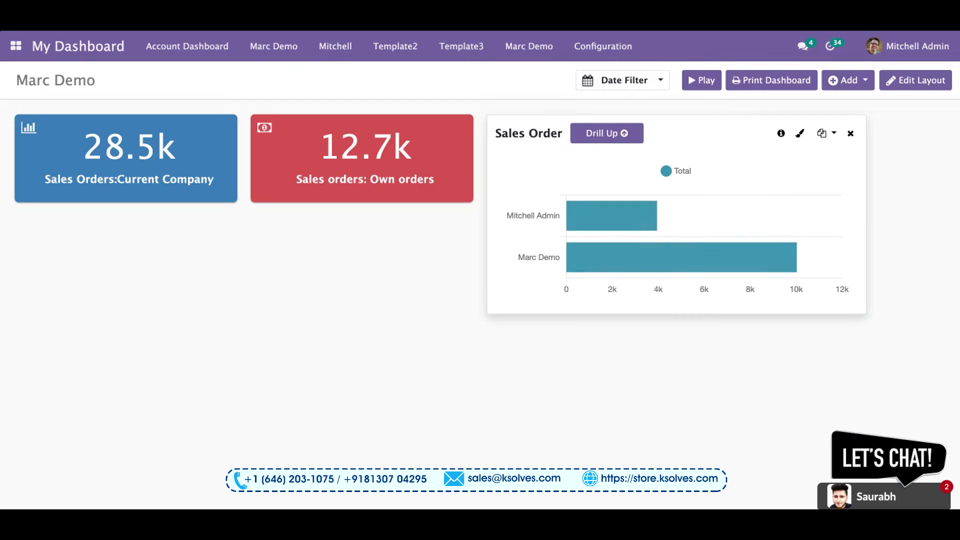
pyautogui.moveTo(509, 208)
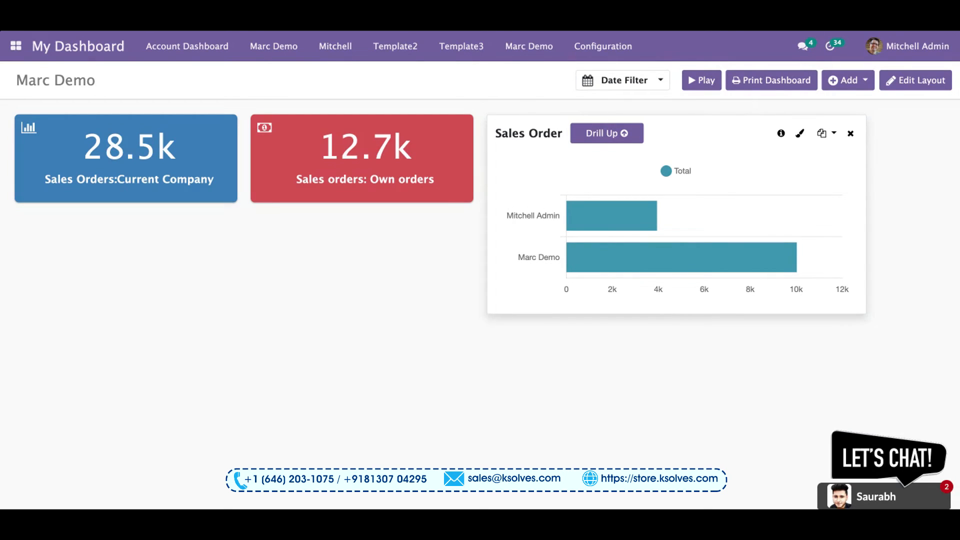
pyautogui.click(680, 257)
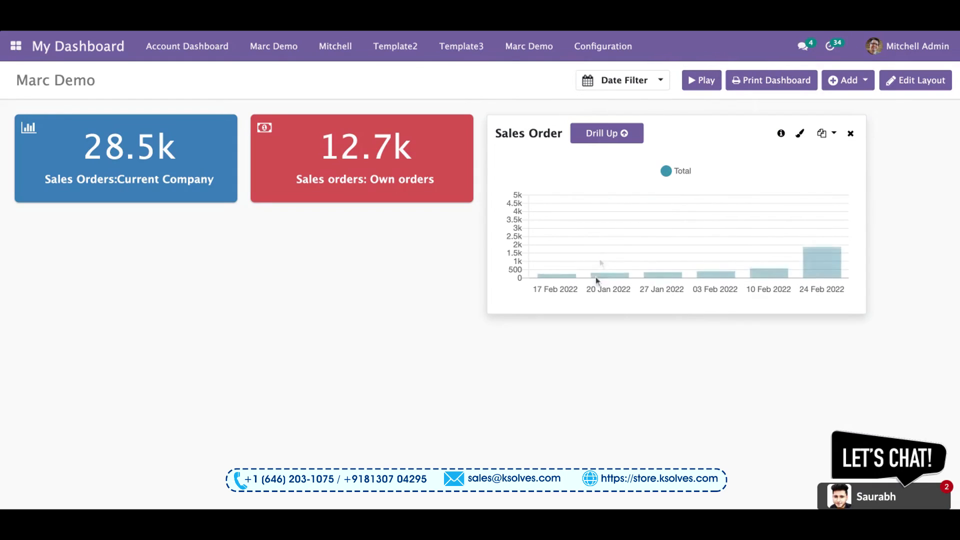
pyautogui.moveTo(729, 274)
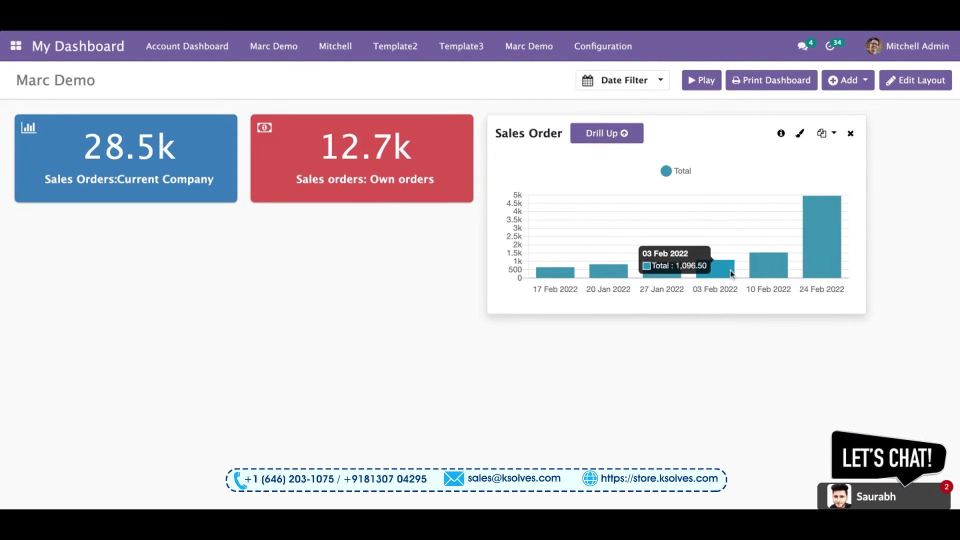
pyautogui.moveTo(732, 274)
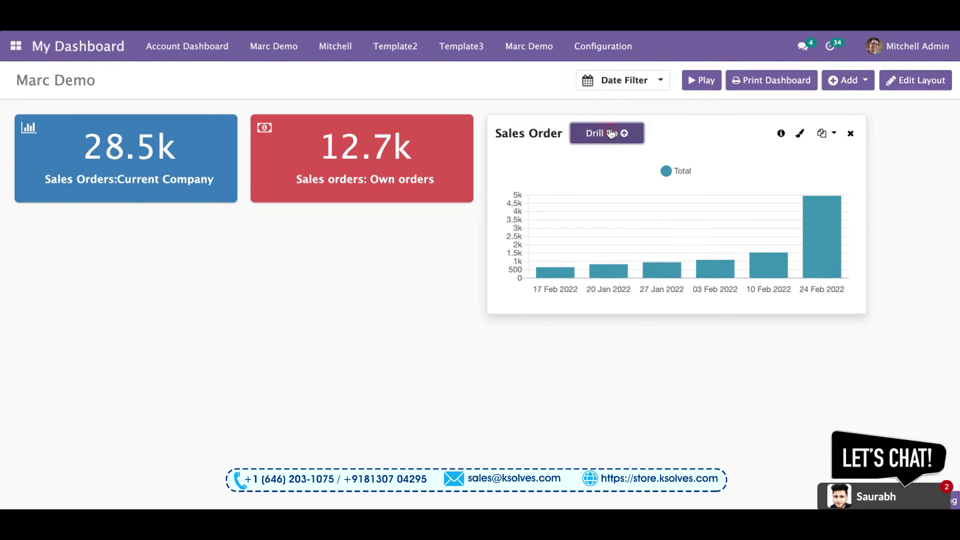
pyautogui.click(605, 133)
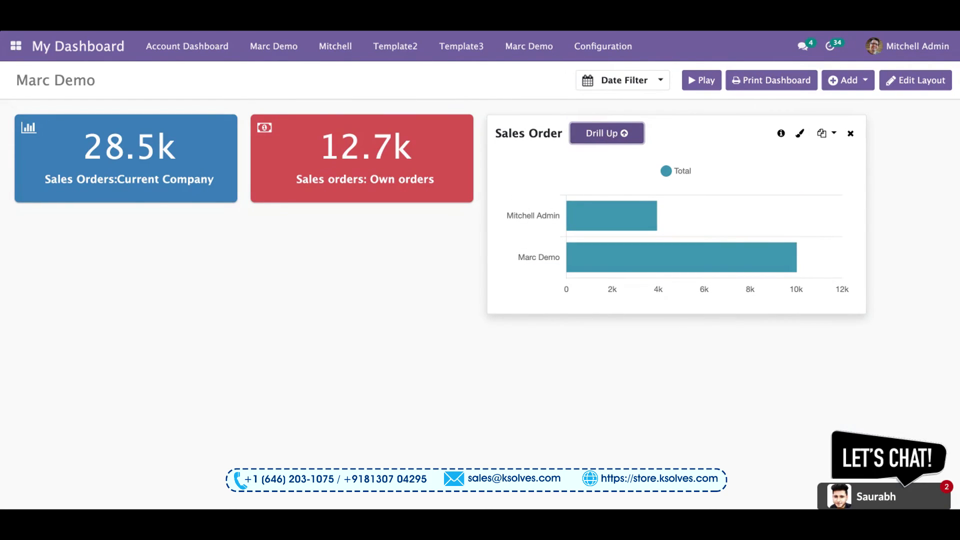
pyautogui.click(680, 257)
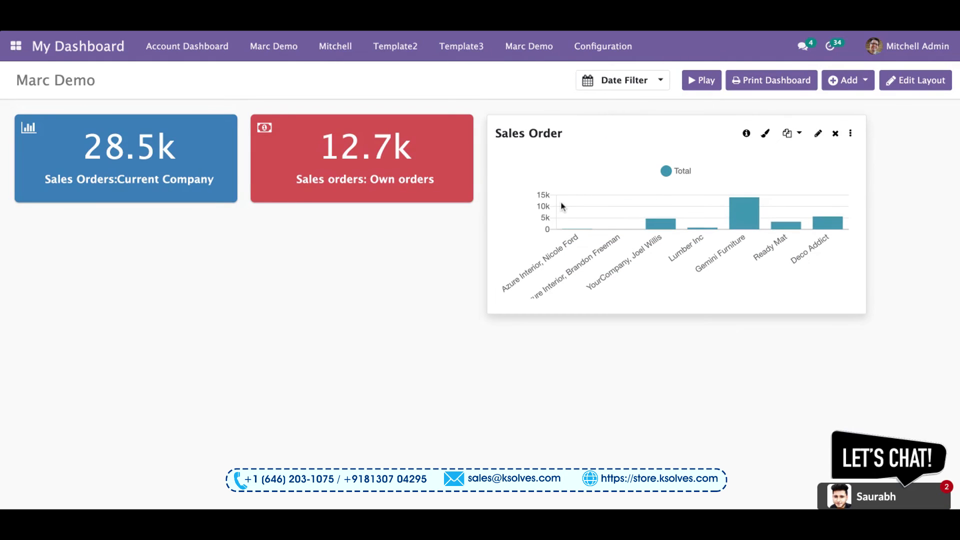